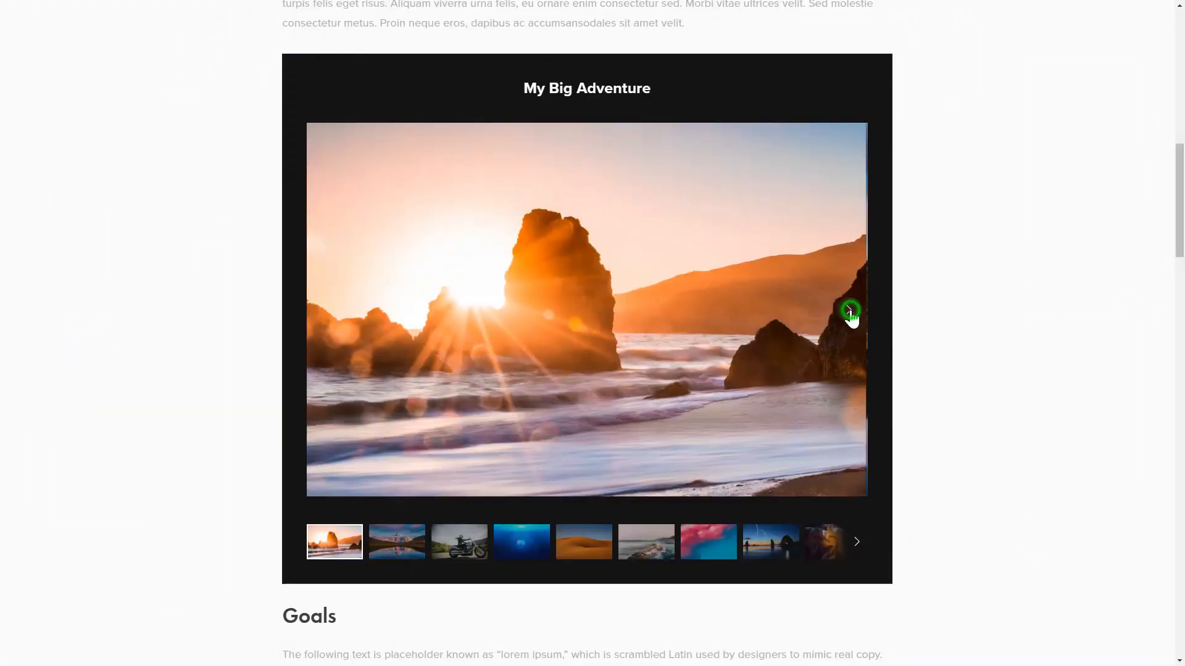
Step: Advance the gallery photo, then open Photo Gallery from the Widgets menu
left_click(849, 310)
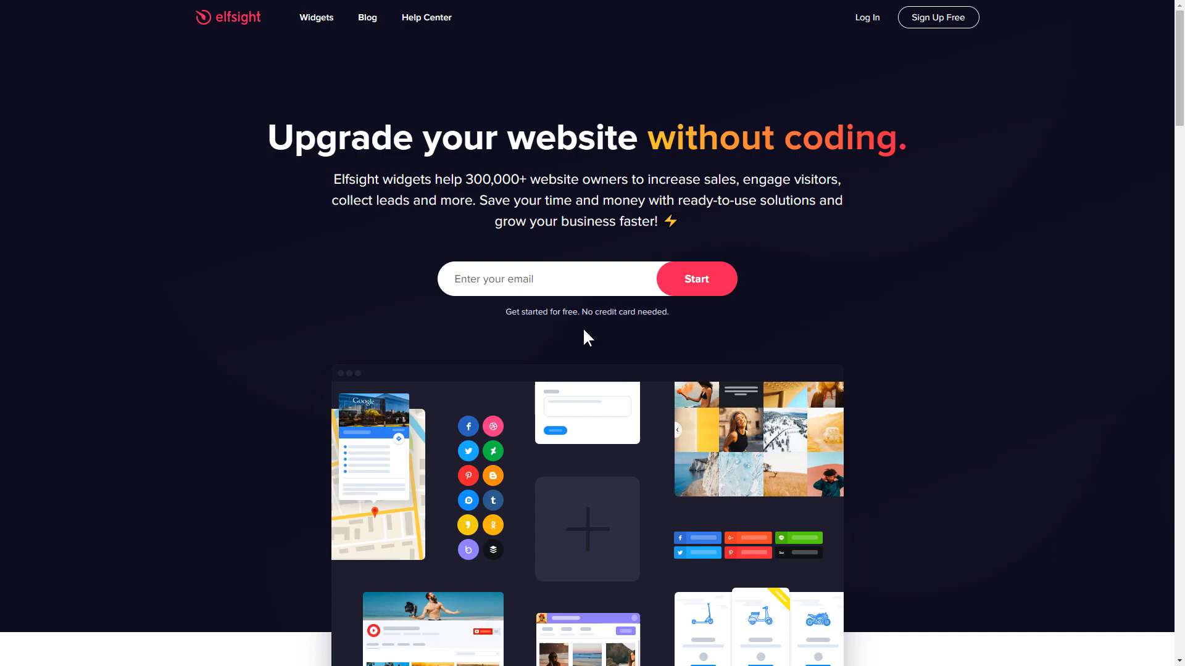
left_click(316, 17)
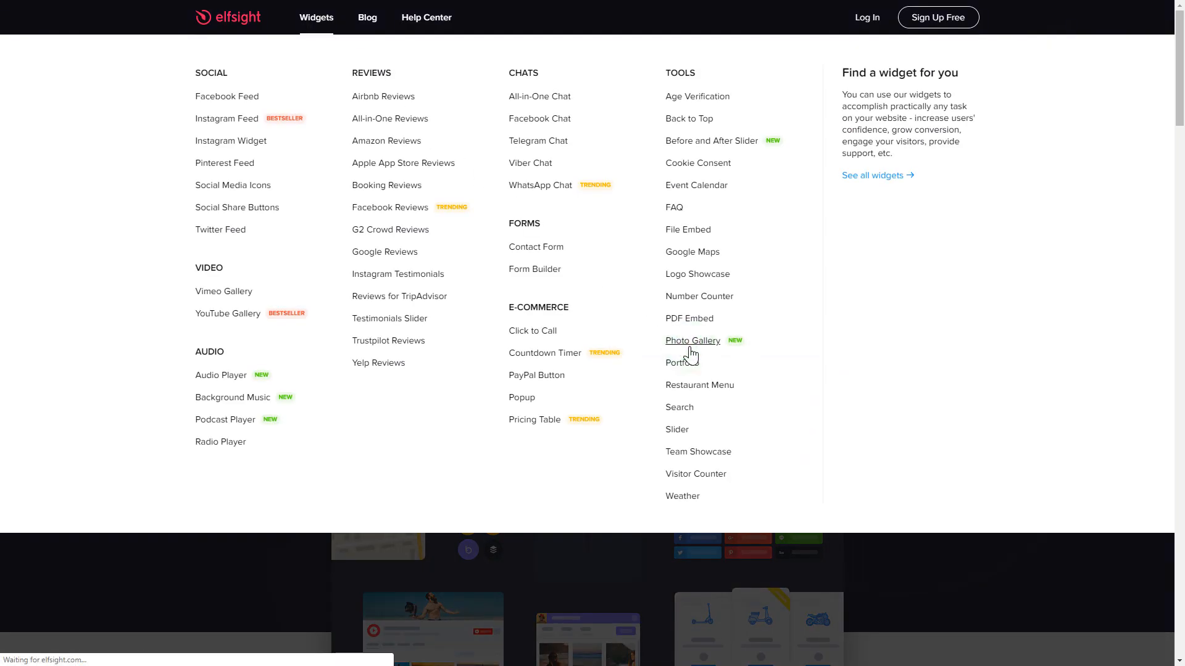
left_click(692, 340)
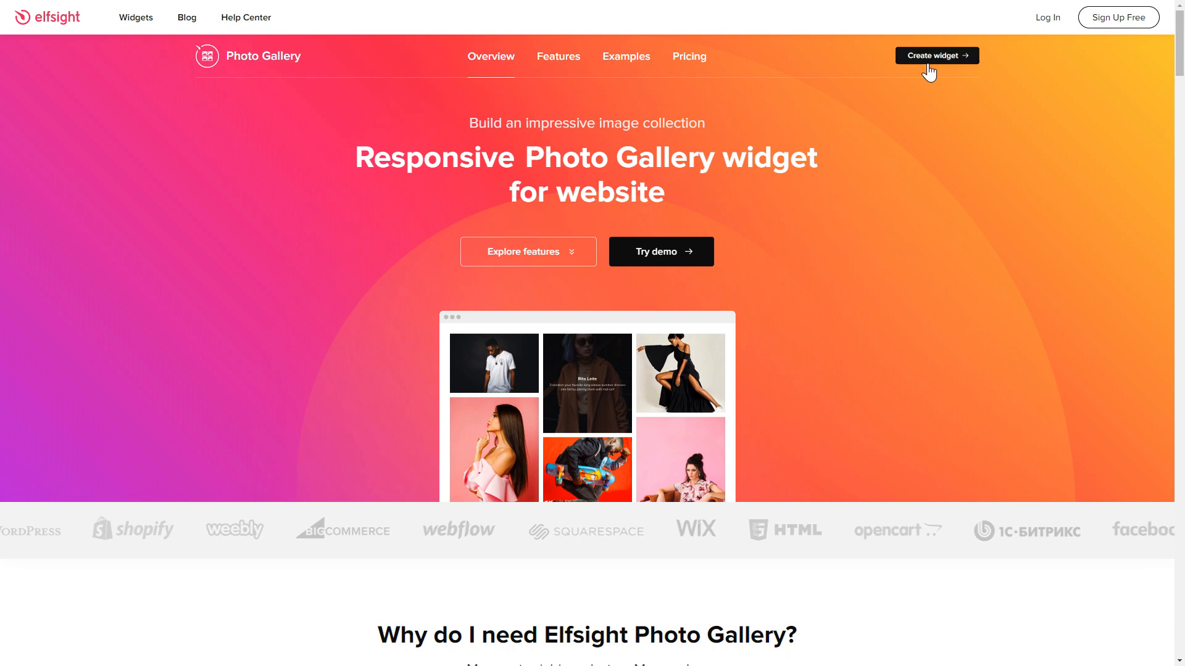
Step: Preview the Product Seller and Product Photographer templates, then continue with Traveler
left_click(936, 55)
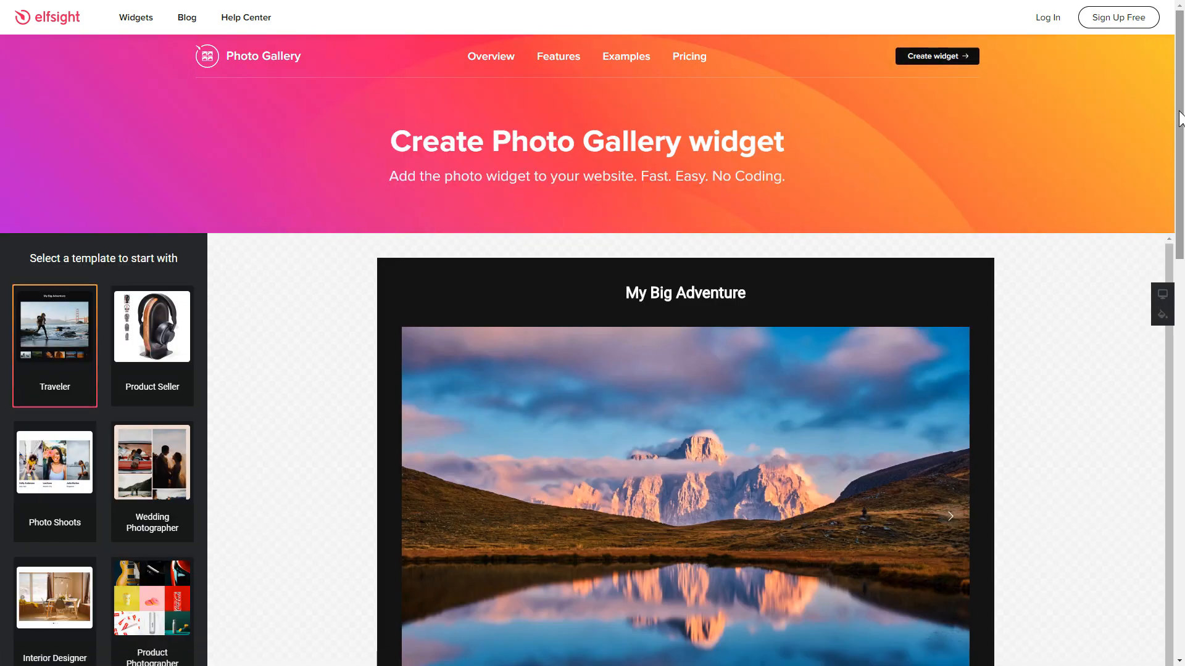
scroll("down", 3)
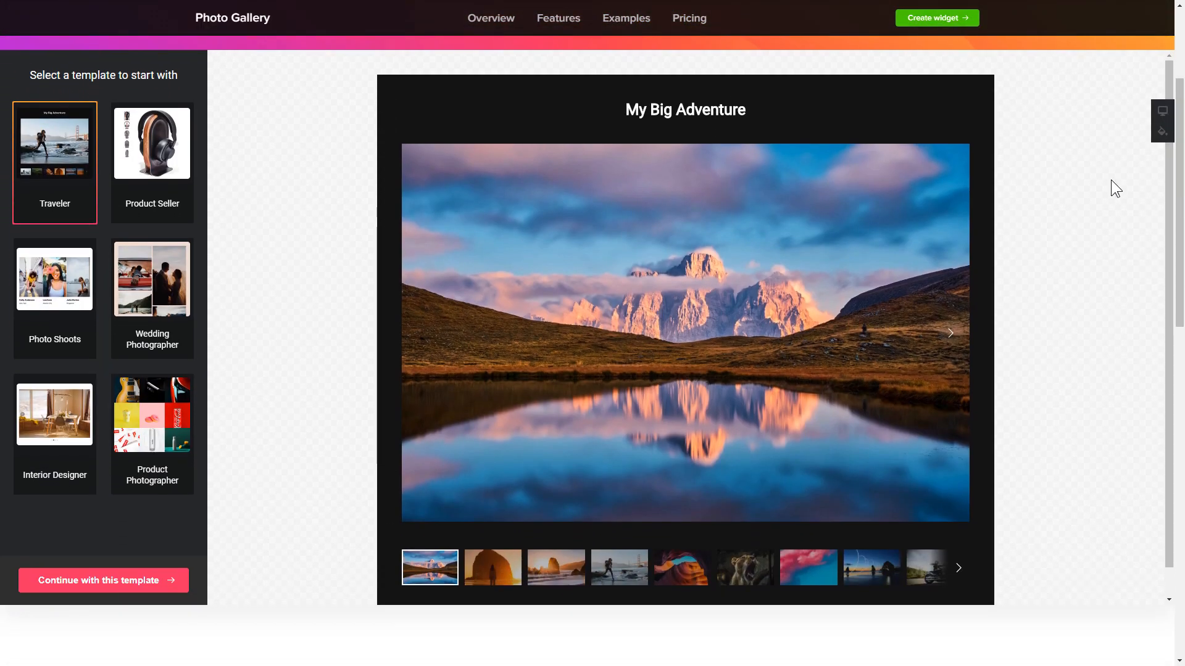
left_click(152, 144)
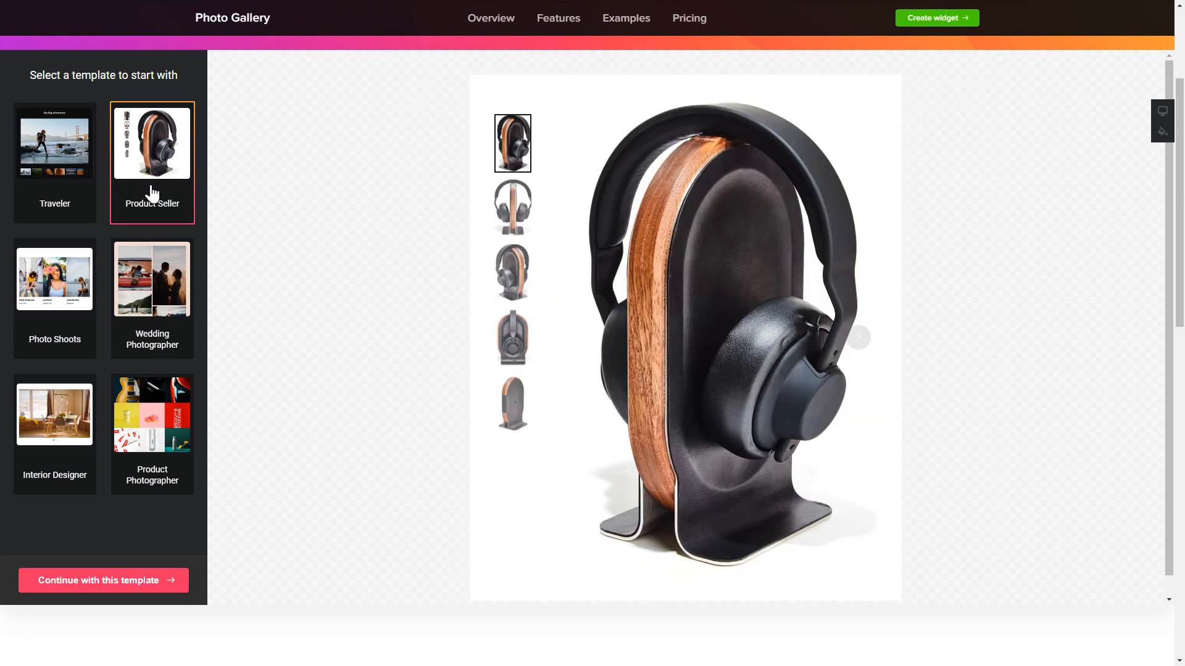
left_click(151, 414)
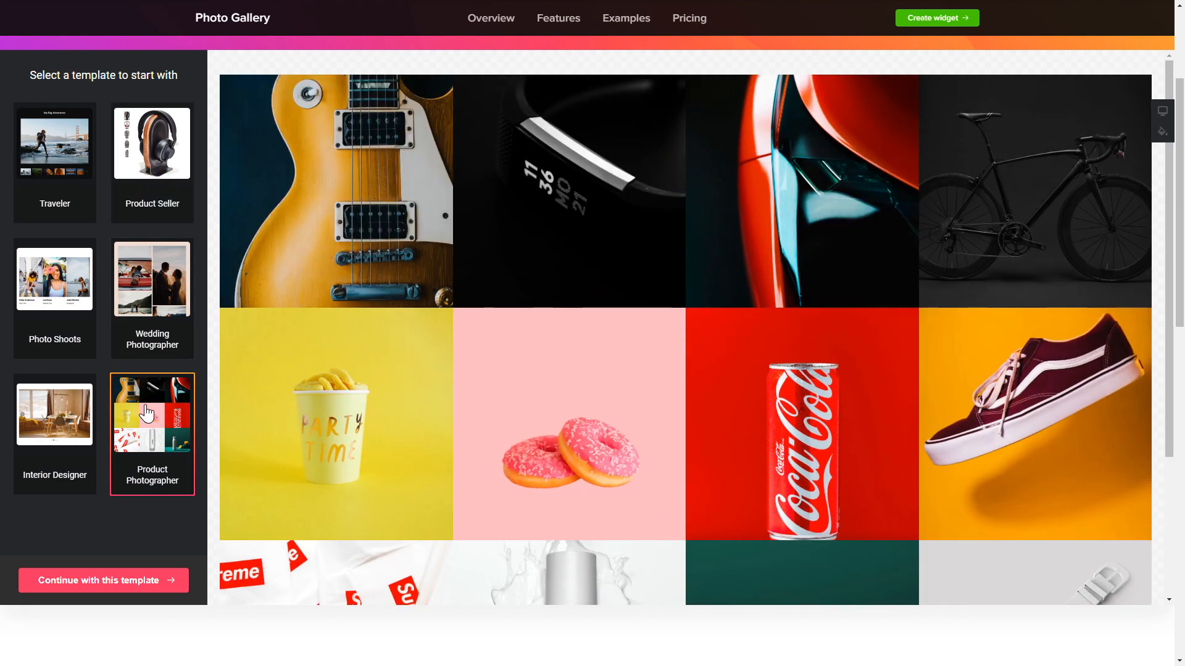
left_click(55, 142)
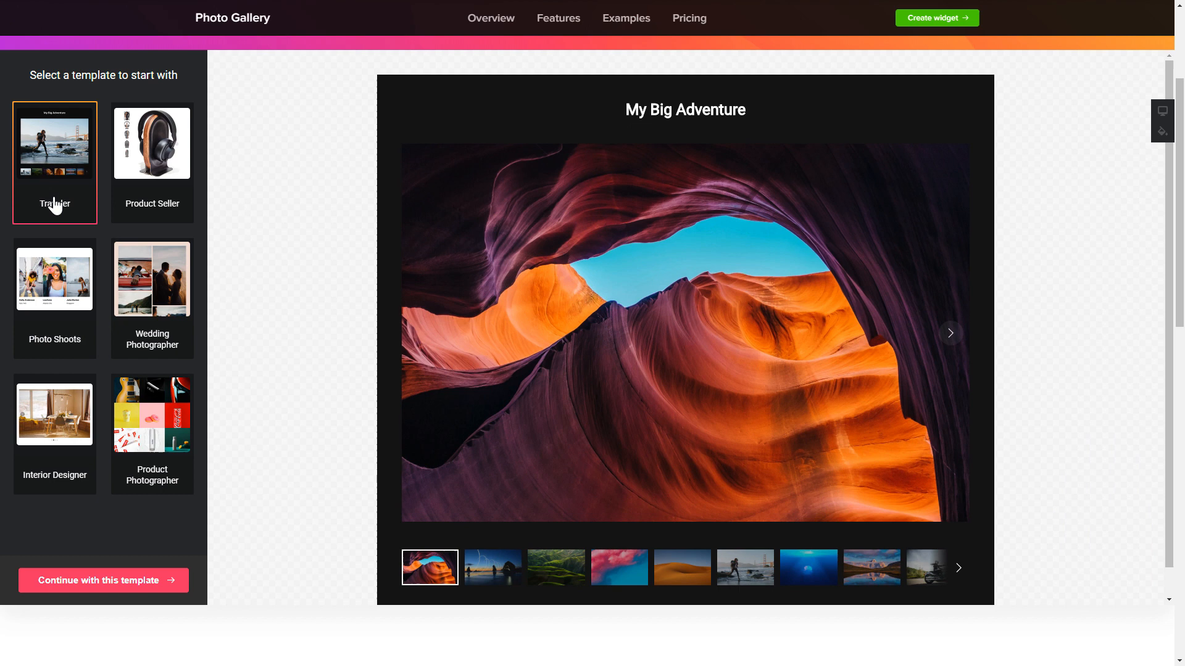
left_click(103, 580)
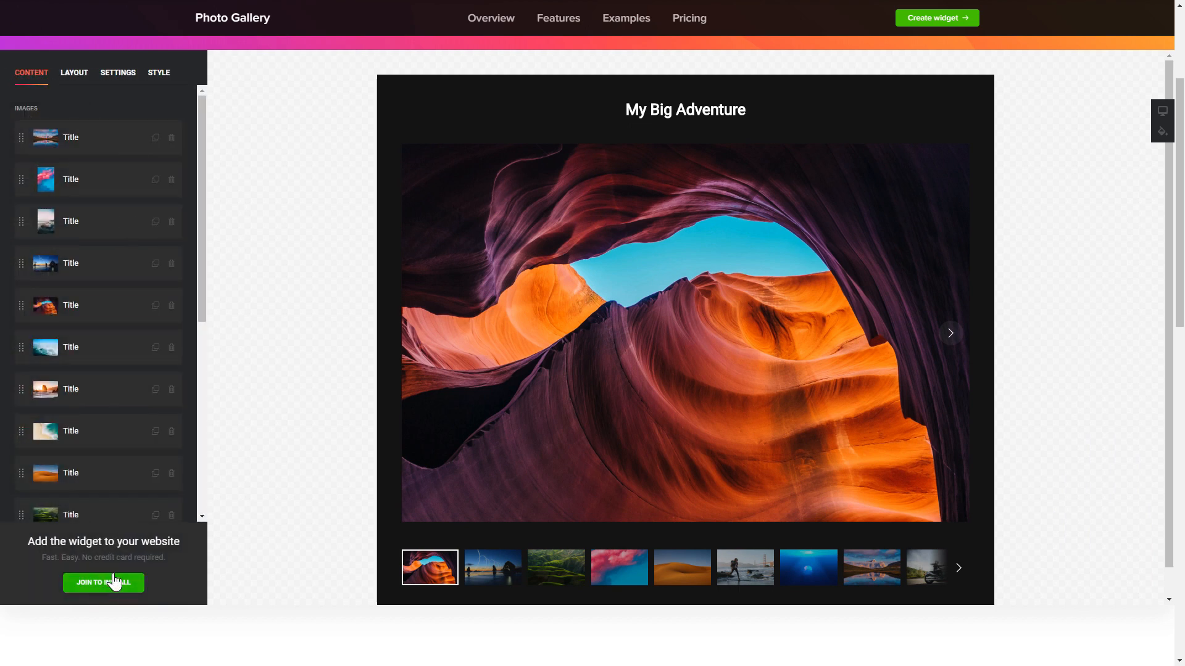
scroll("down", 3)
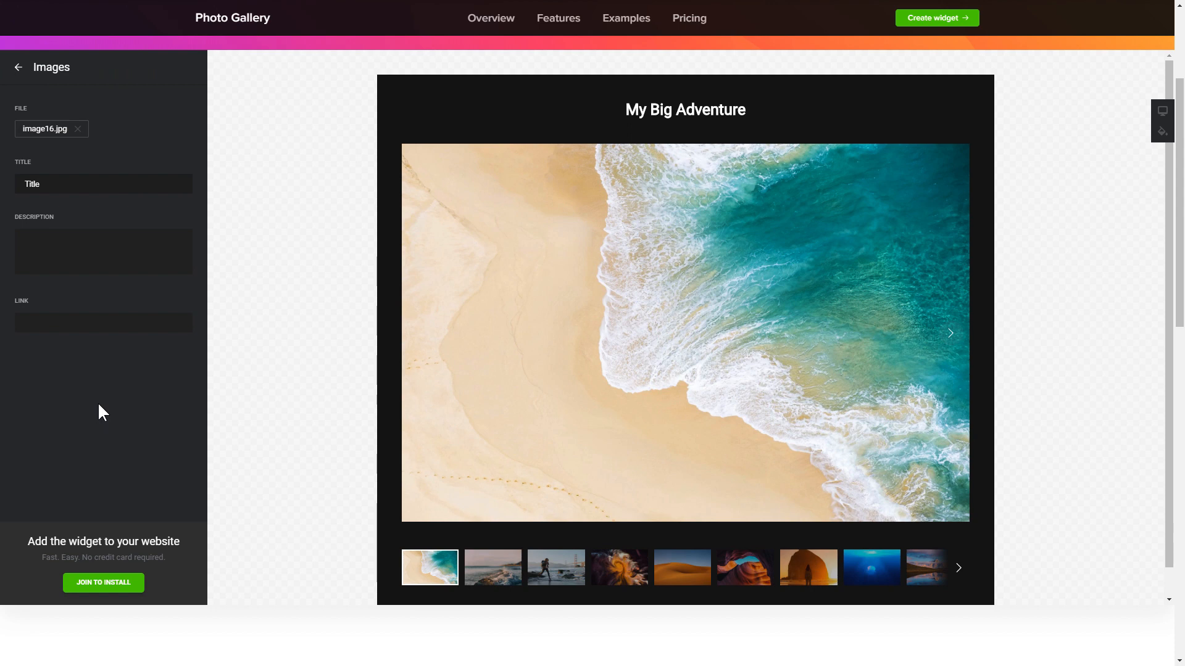
left_click(18, 68)
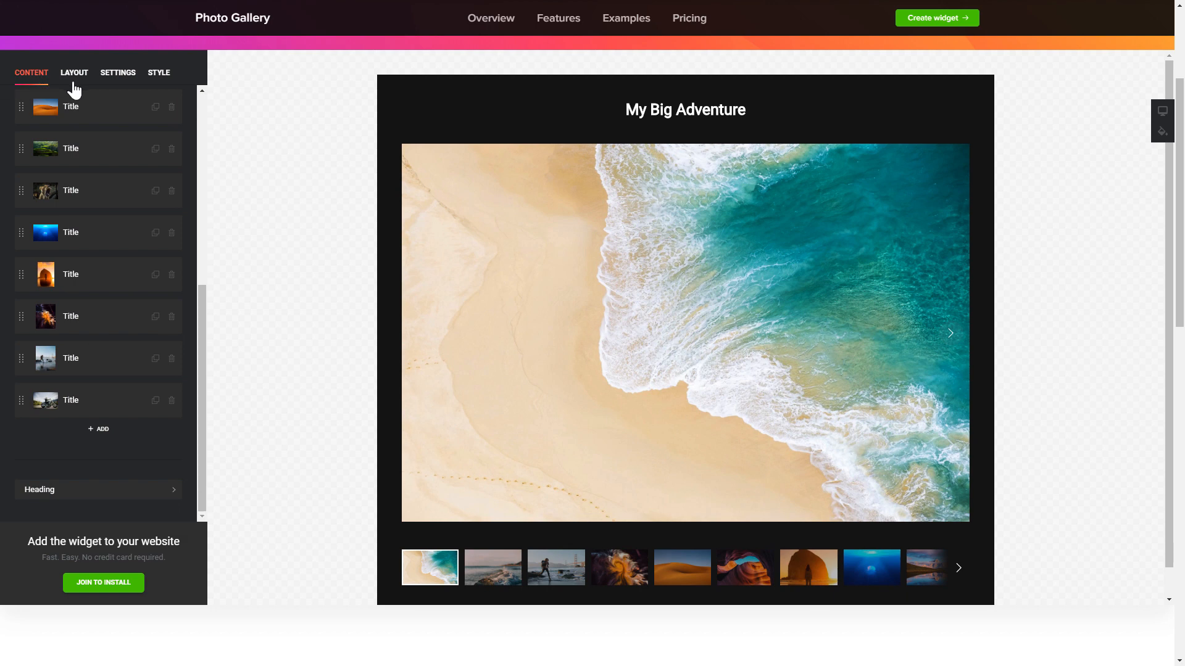
left_click(73, 73)
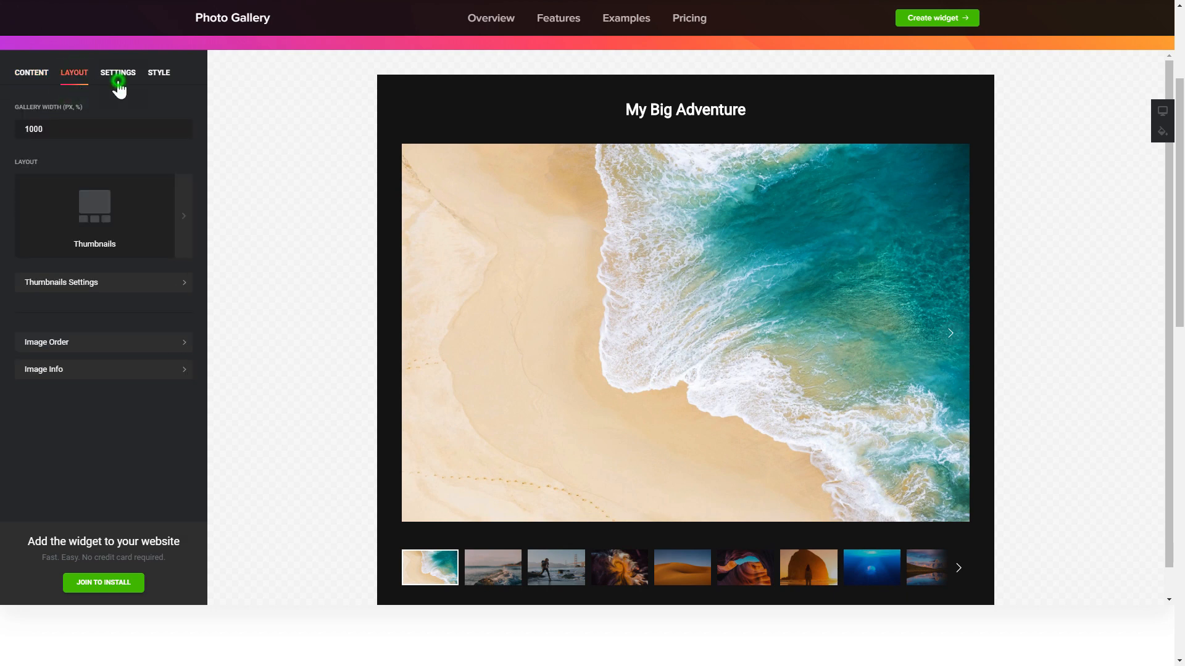
left_click(158, 73)
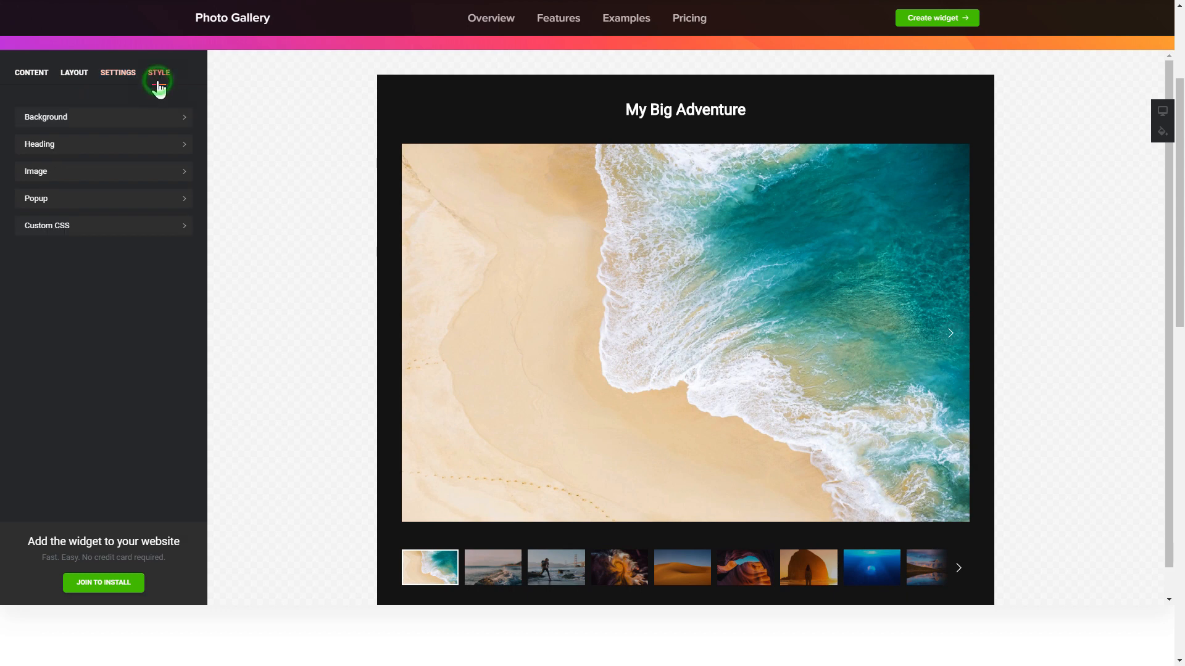
left_click(31, 71)
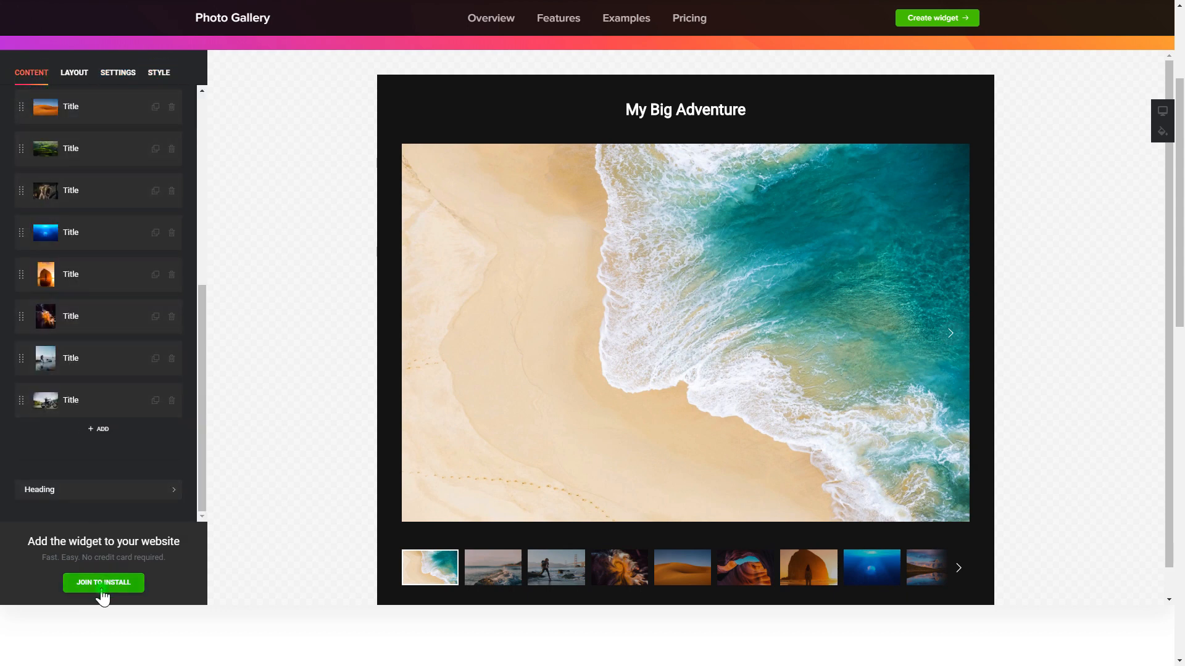
left_click(103, 583)
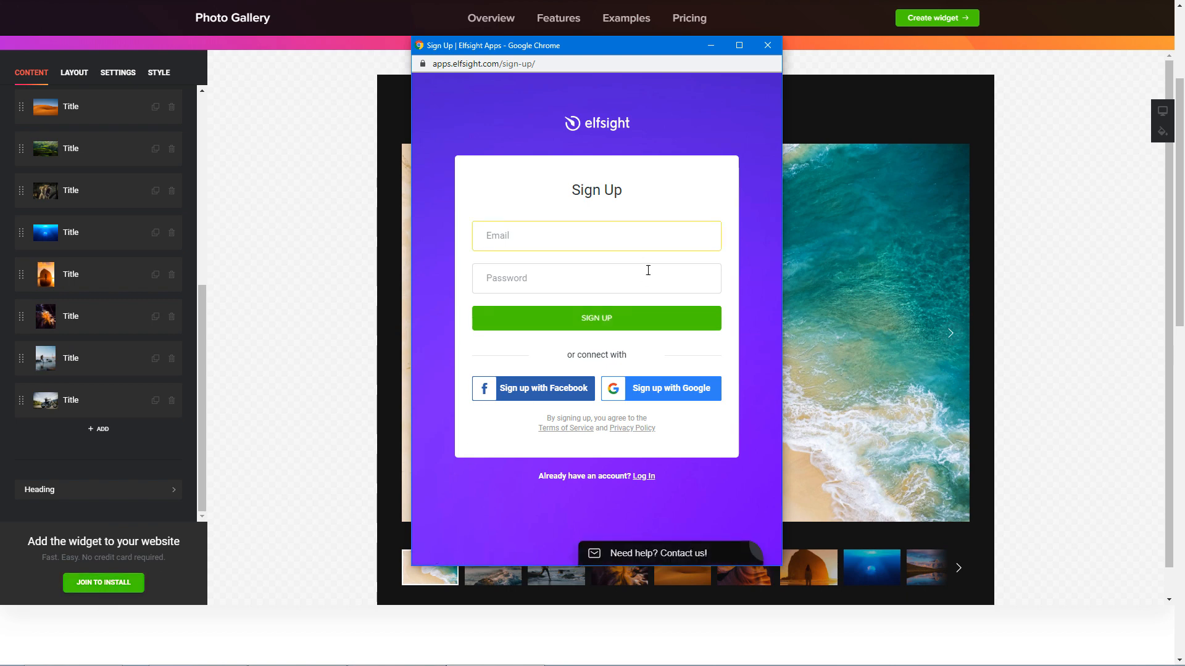
type("example@elfsight.com")
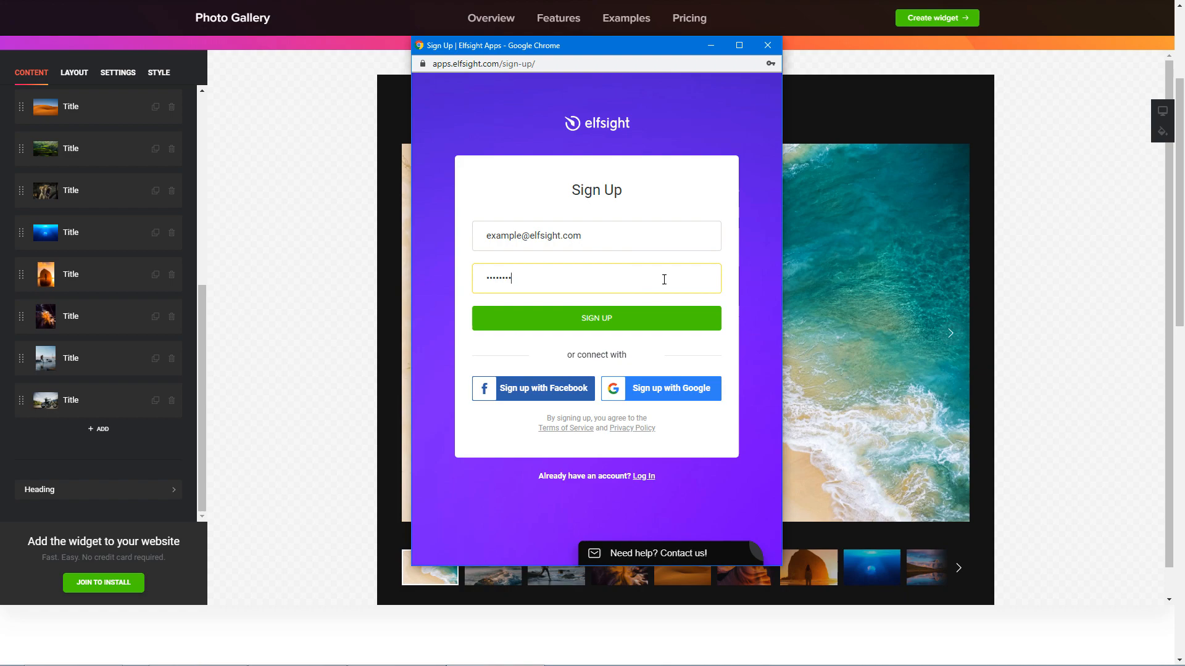
left_click(596, 317)
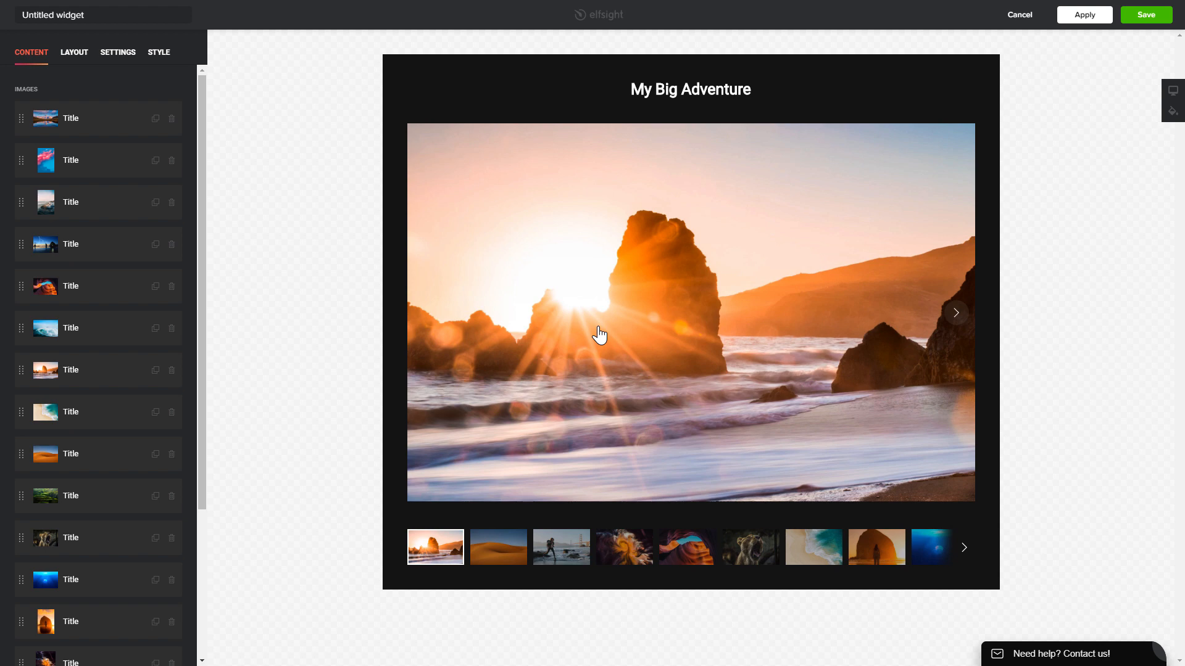
mouse_move(972, 169)
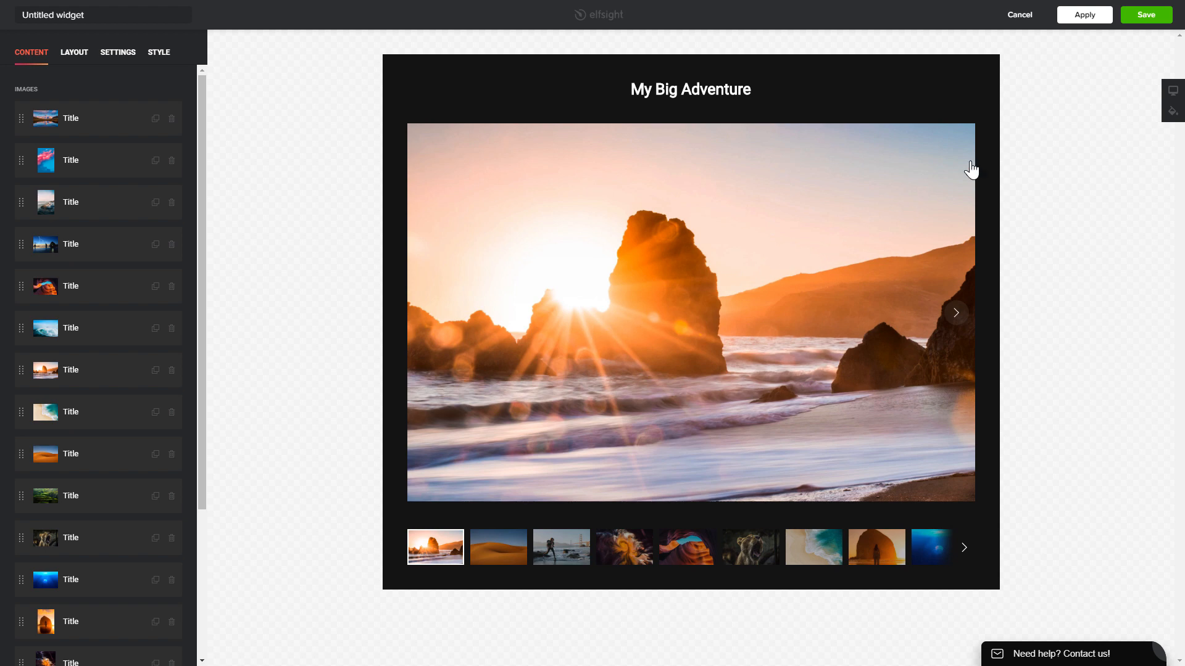
left_click(1145, 14)
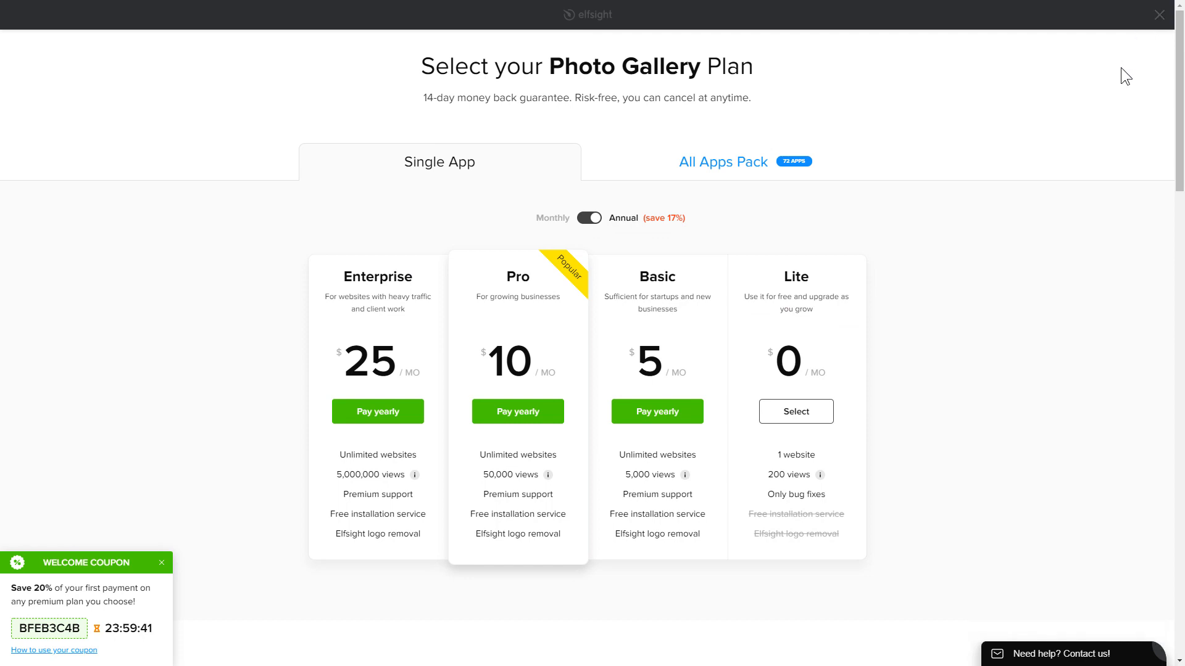
mouse_move(582, 329)
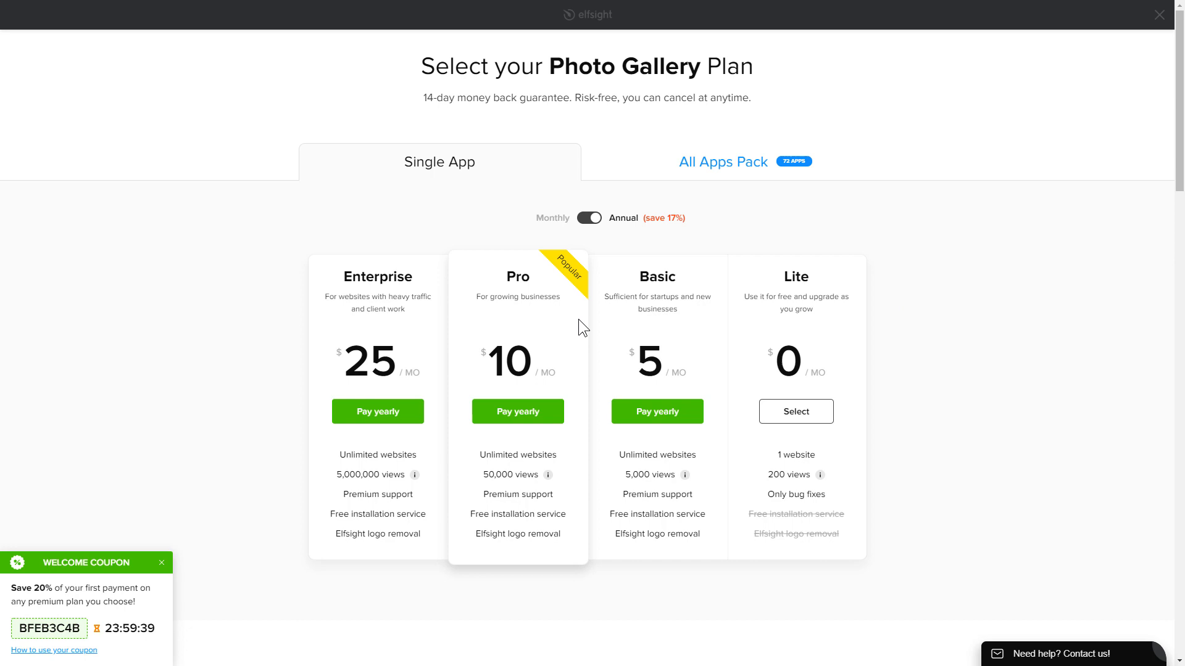
mouse_move(145, 548)
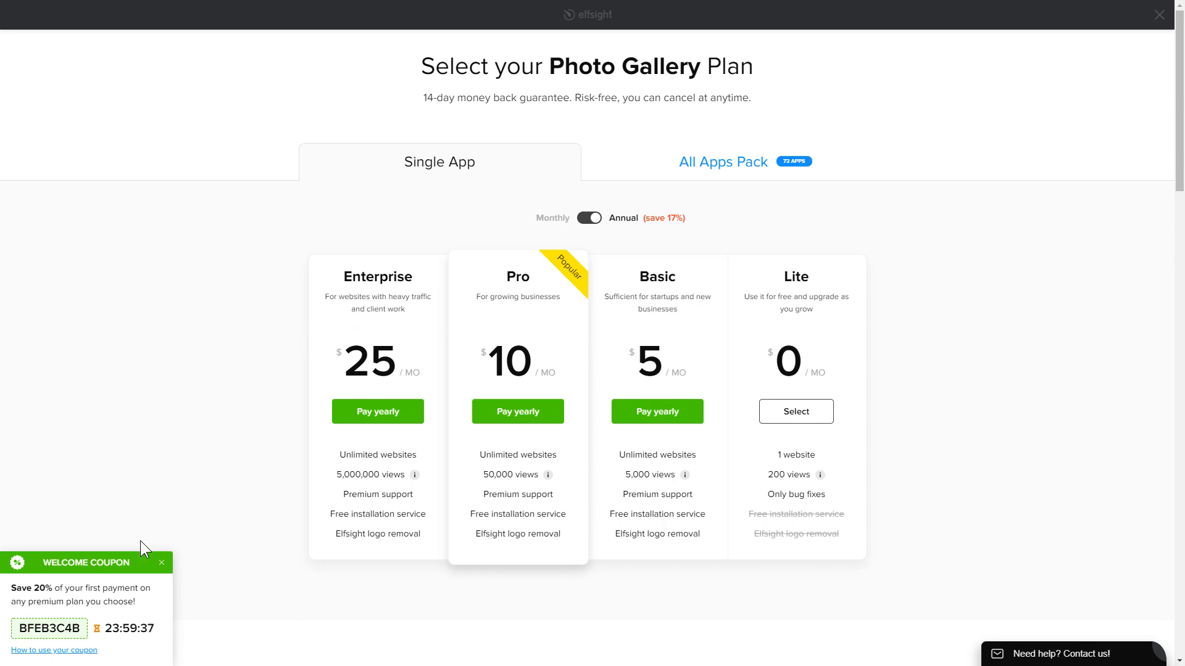
mouse_move(141, 570)
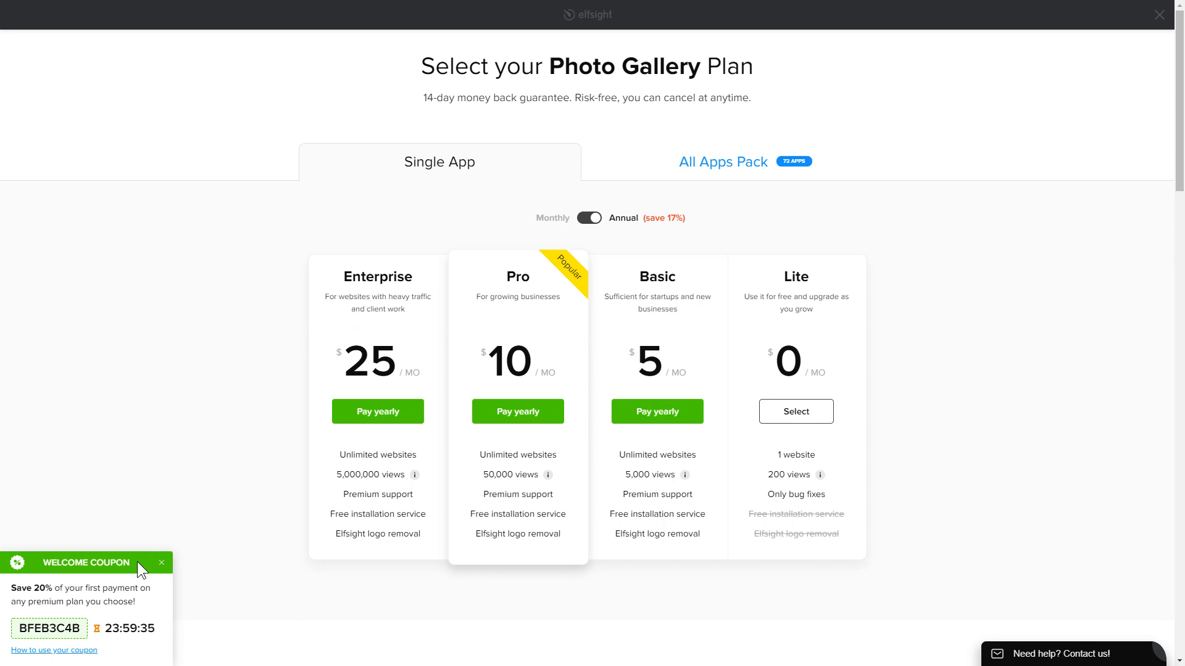
mouse_move(795, 410)
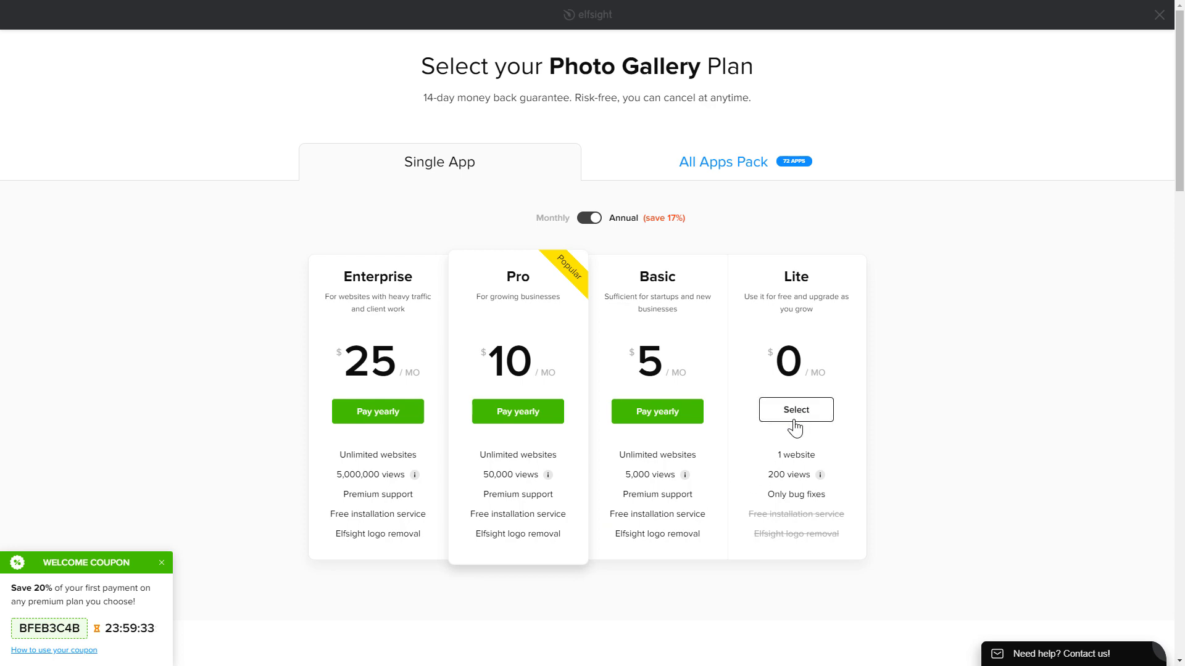
Step: Choose the free Lite plan and copy the widget's HTML embed code
left_click(795, 410)
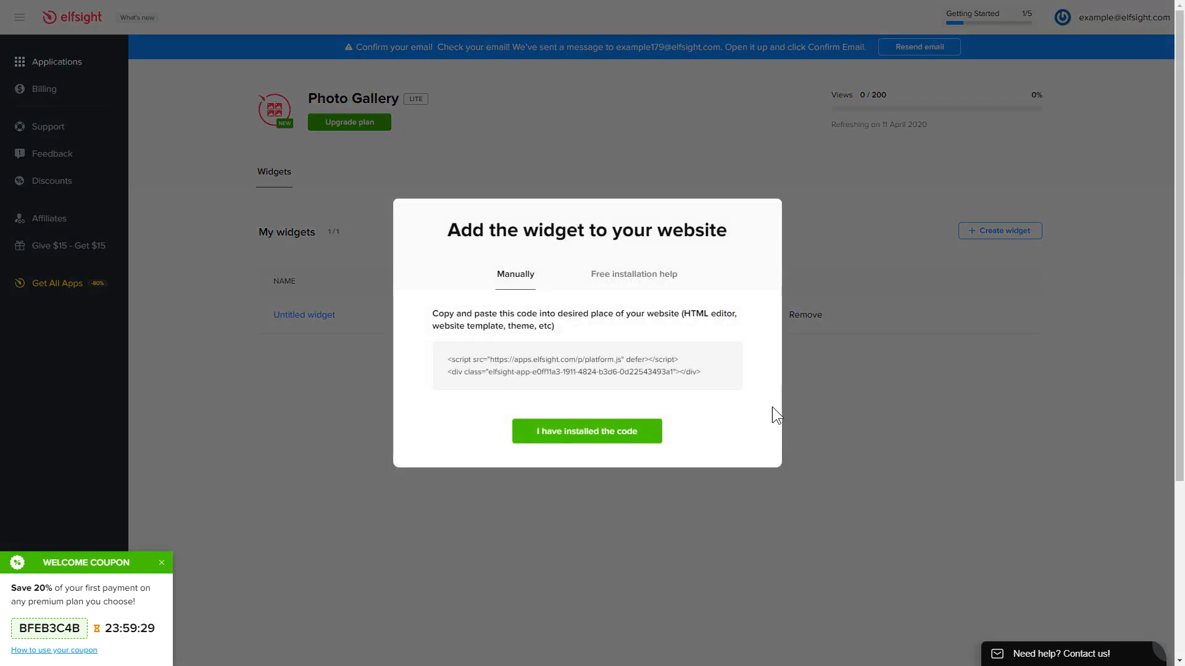
left_click(585, 366)
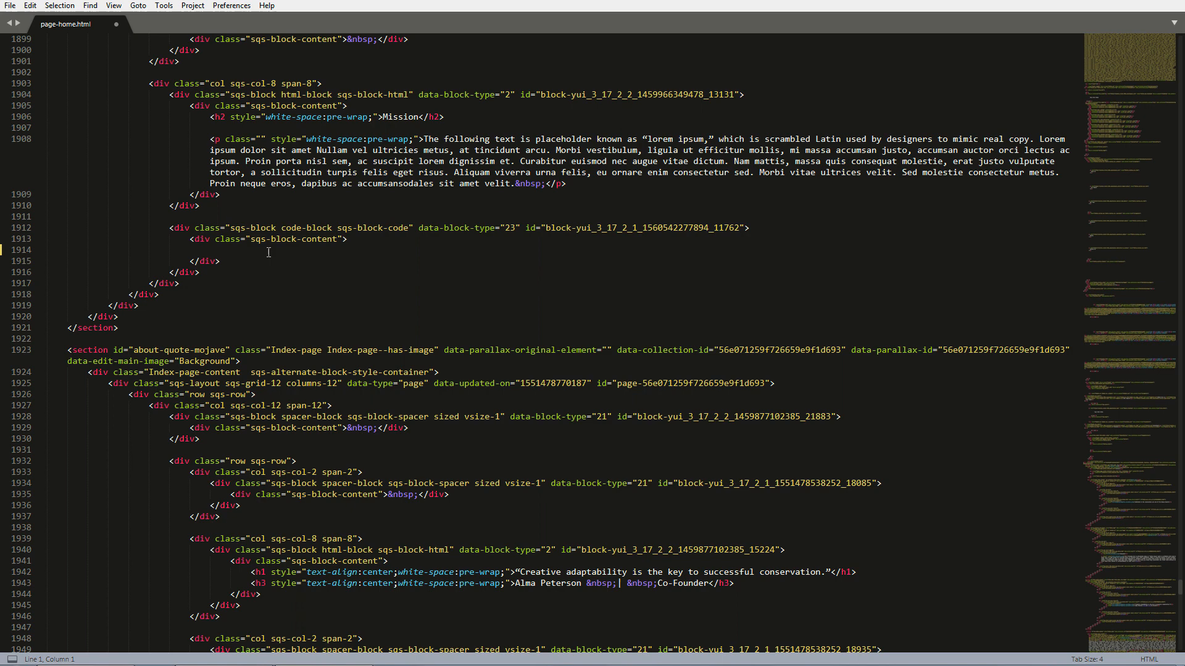
Step: Paste the embed code into the empty block after Mission and save the file
right_click(269, 251)
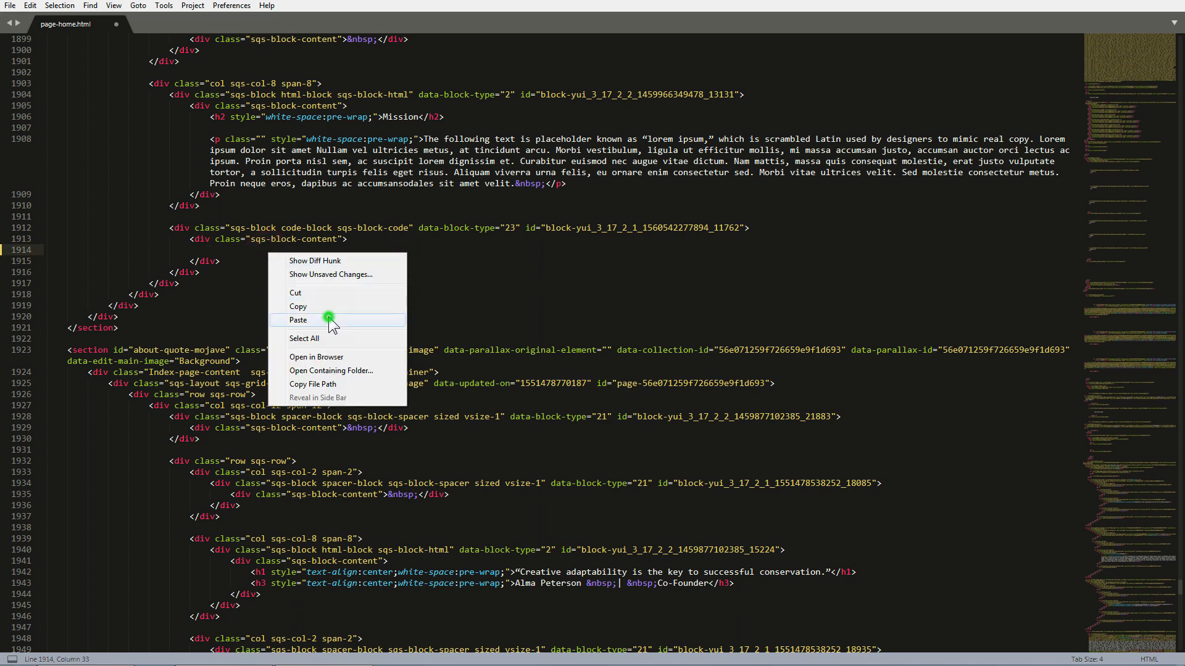
left_click(298, 320)
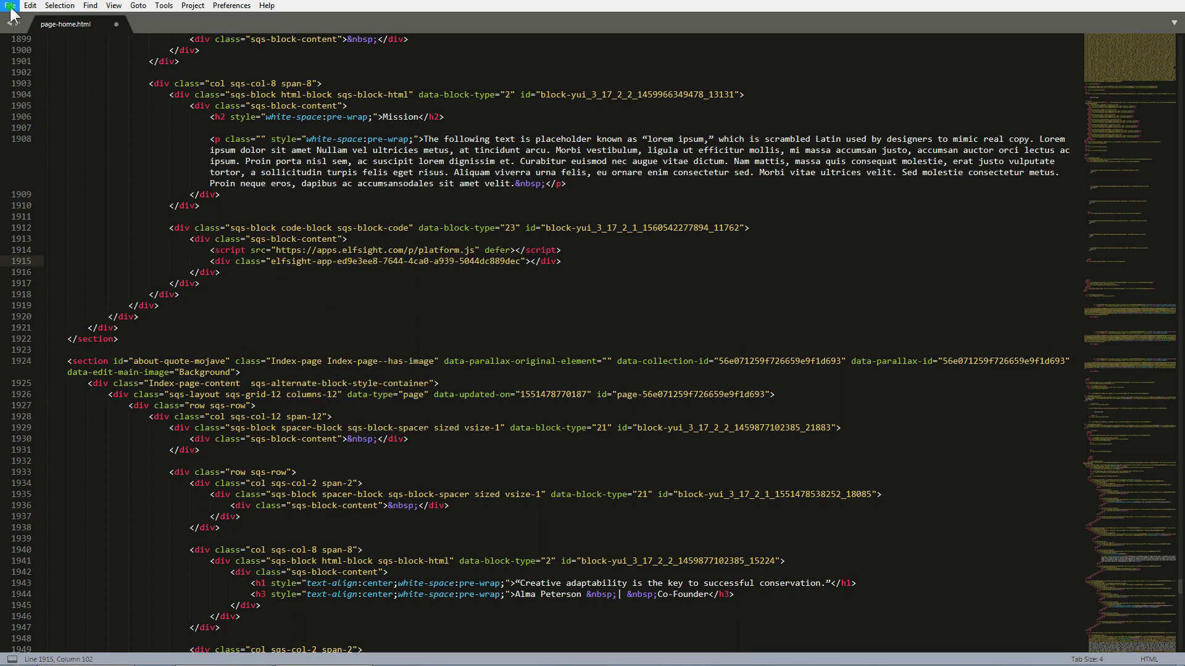
key("ctrl+s")
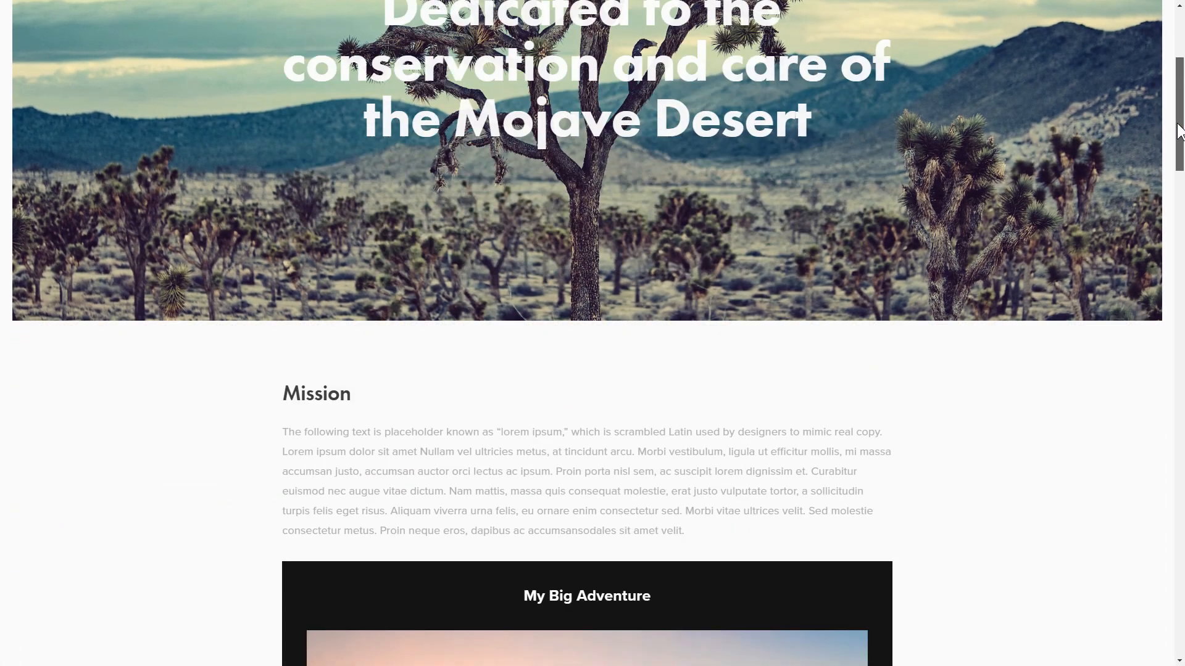
Step: Scroll to the My Big Adventure gallery and select the motorcycle thumbnail
scroll("down", 3)
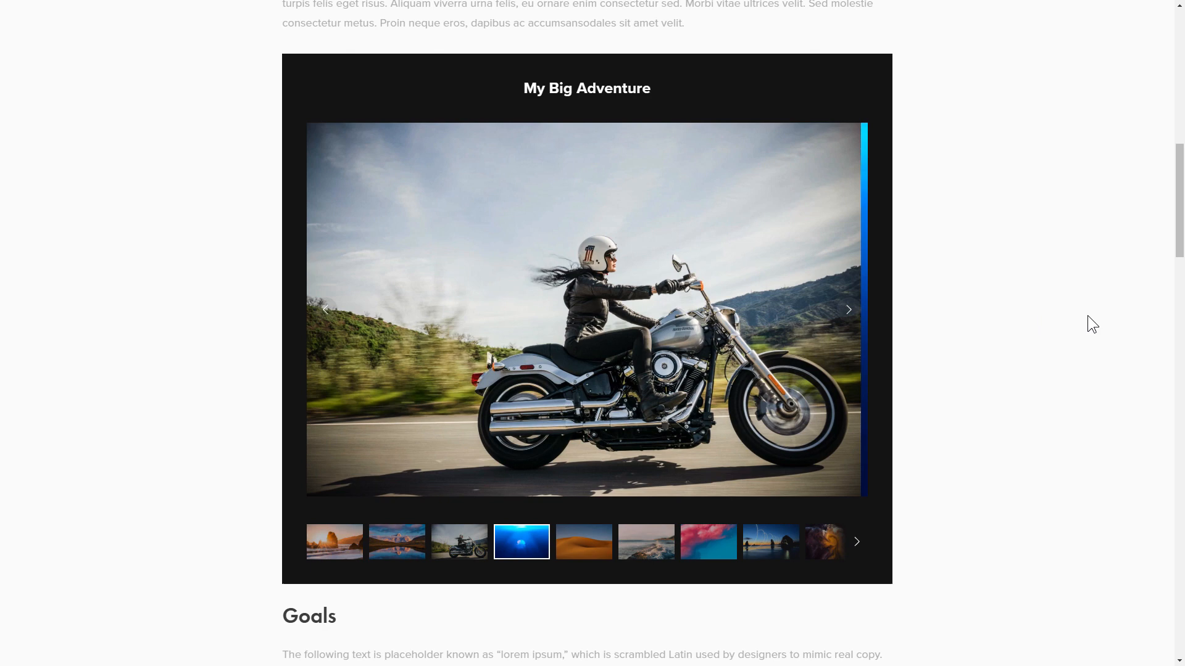
left_click(457, 541)
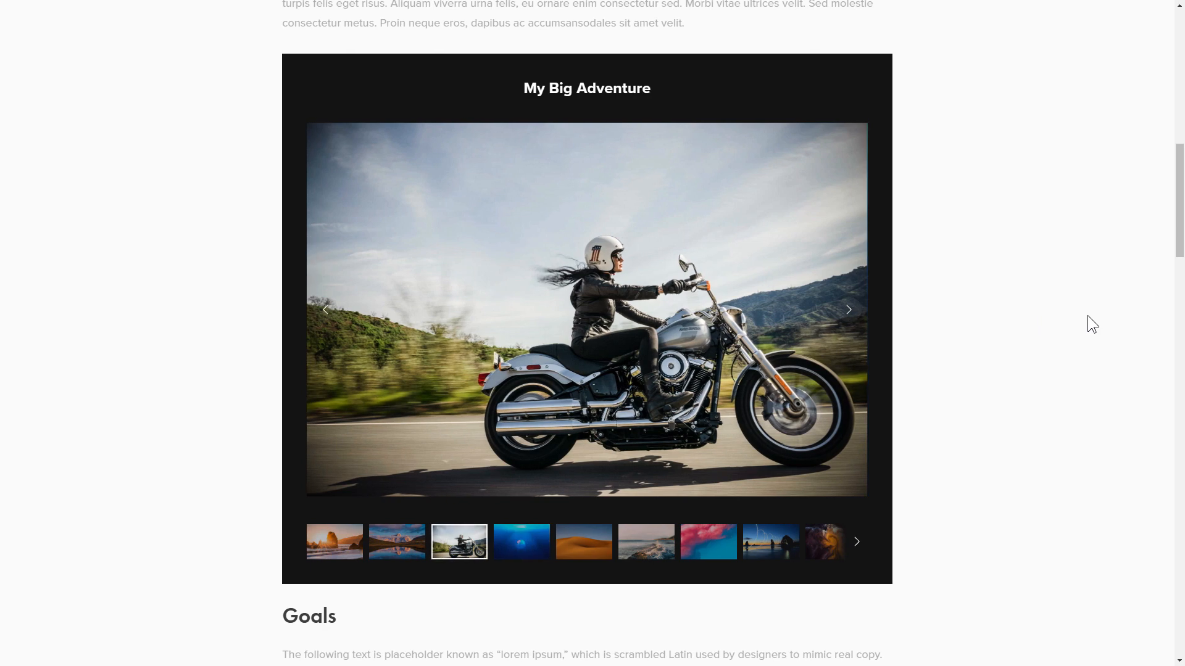